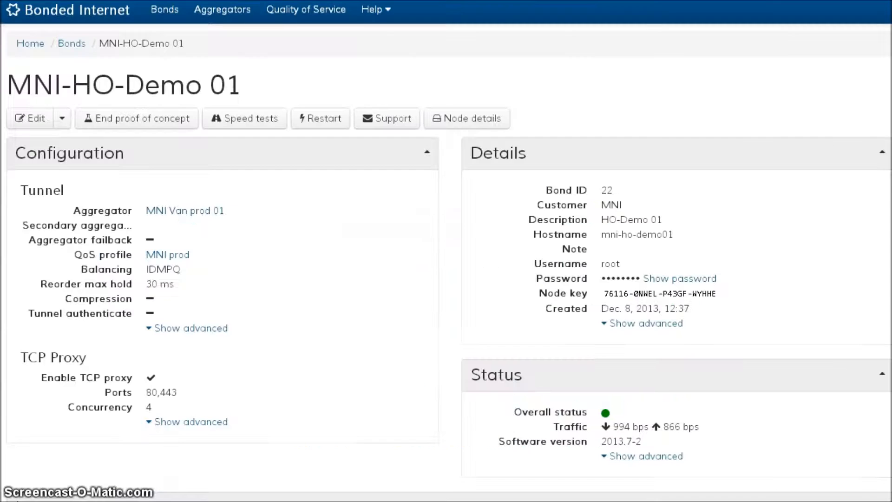
mouse_move(501, 199)
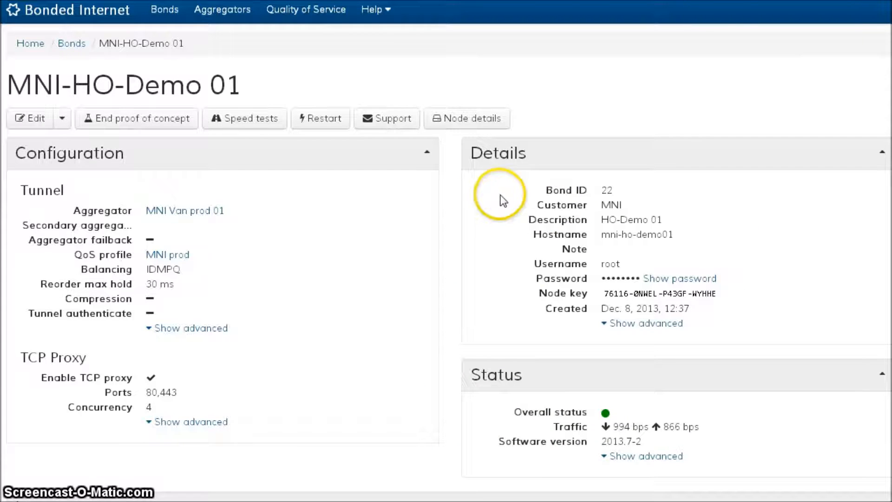
mouse_move(426, 222)
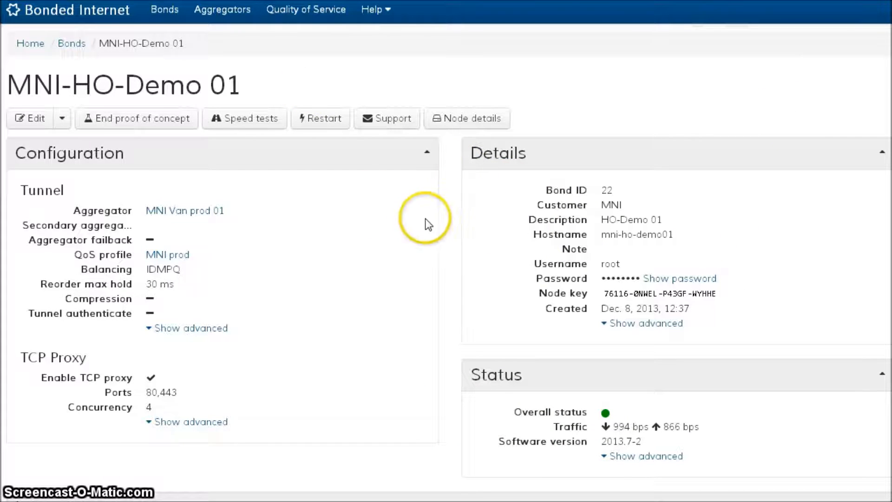
mouse_move(205, 73)
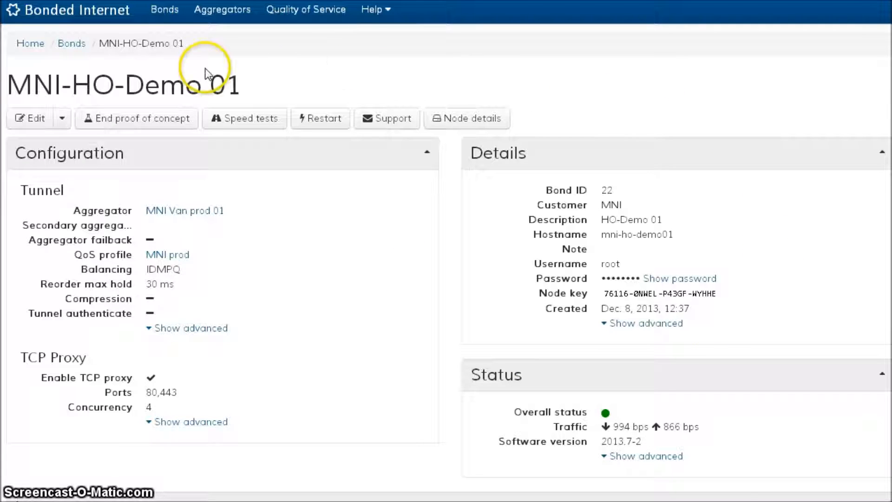
mouse_move(317, 296)
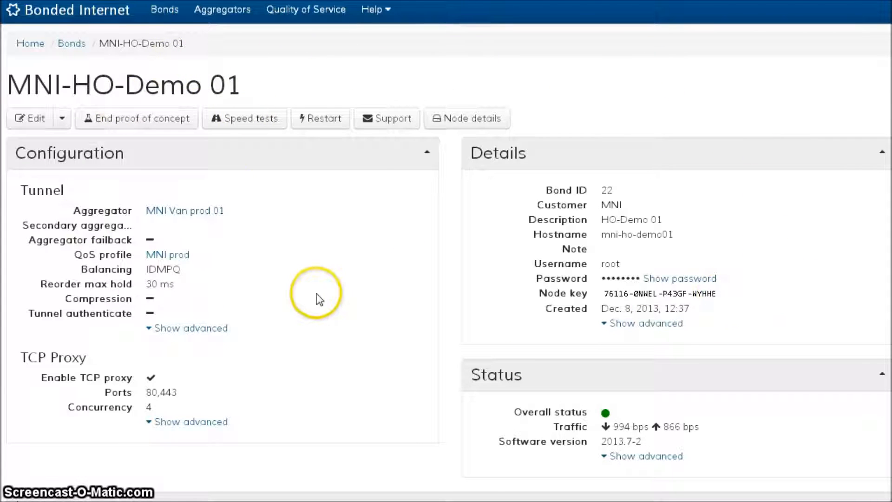
mouse_move(620, 73)
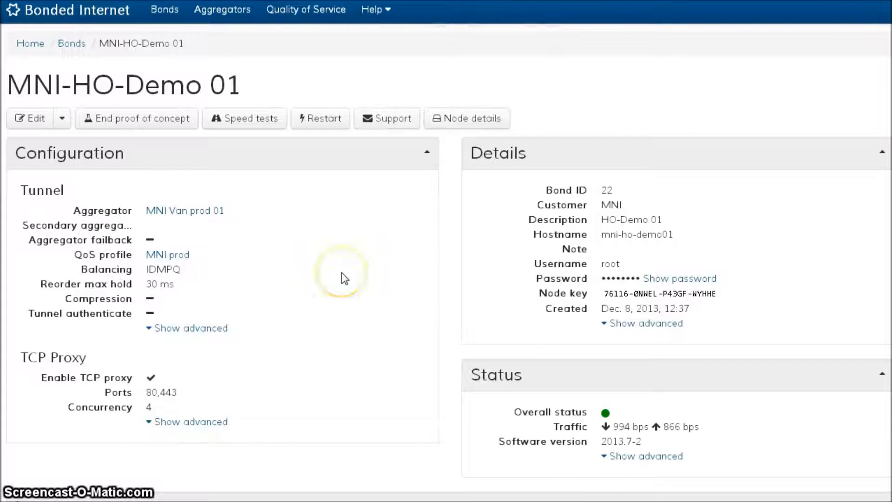
mouse_move(343, 278)
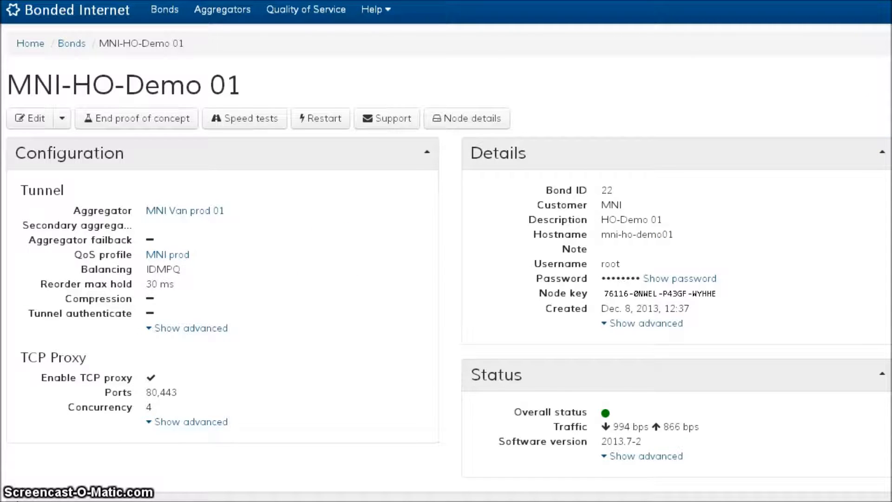
Open Speed tests and target PPPoE leg 51, eth1 with length 5 and concurrency 4.
scroll(down, 3)
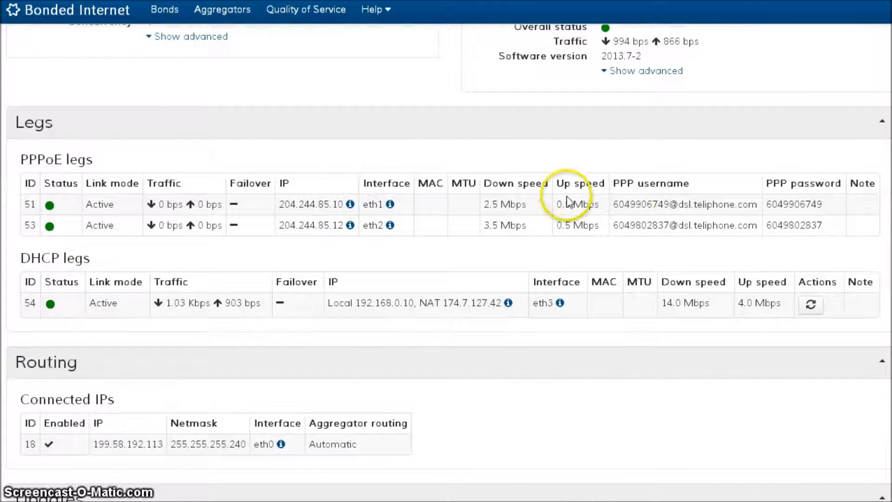
mouse_move(714, 196)
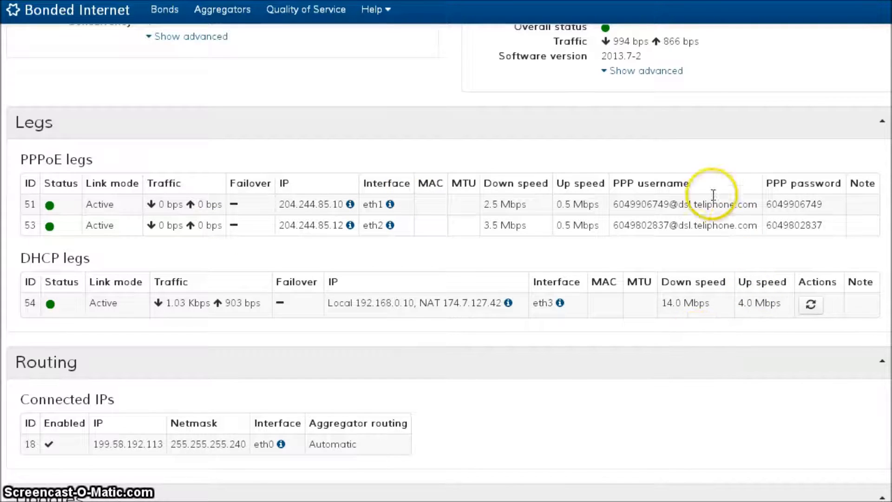
mouse_move(391, 156)
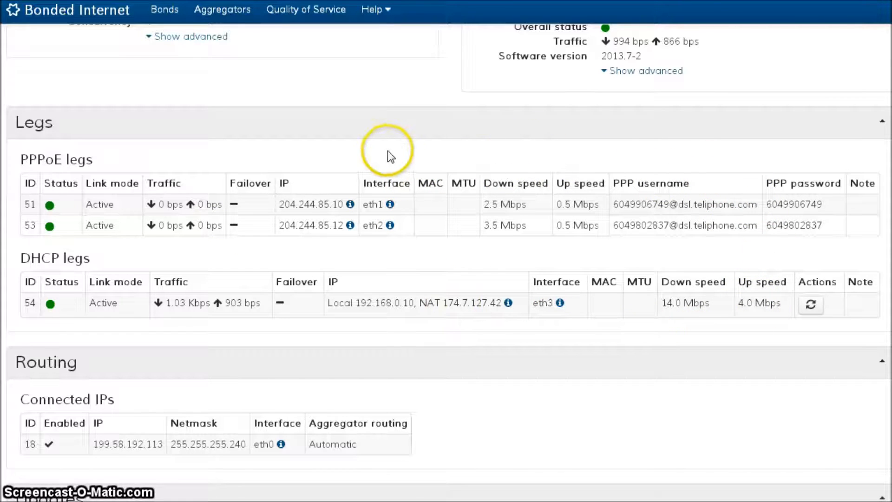
mouse_move(594, 266)
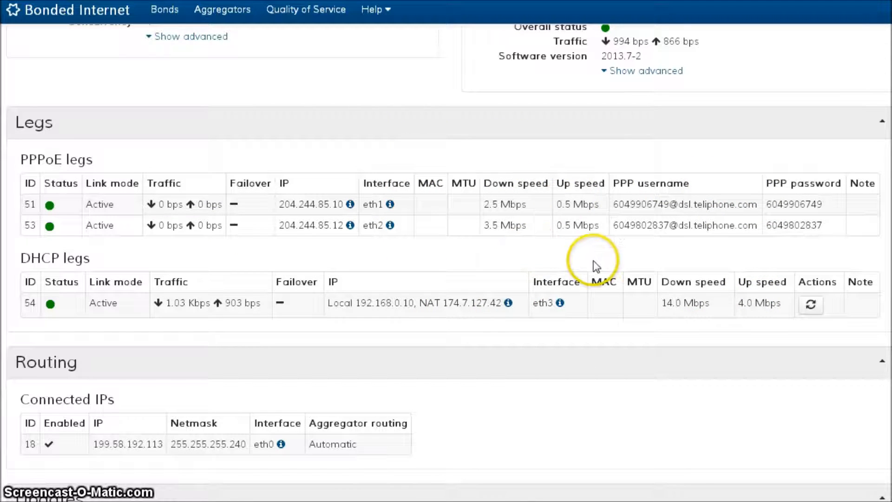
mouse_move(641, 360)
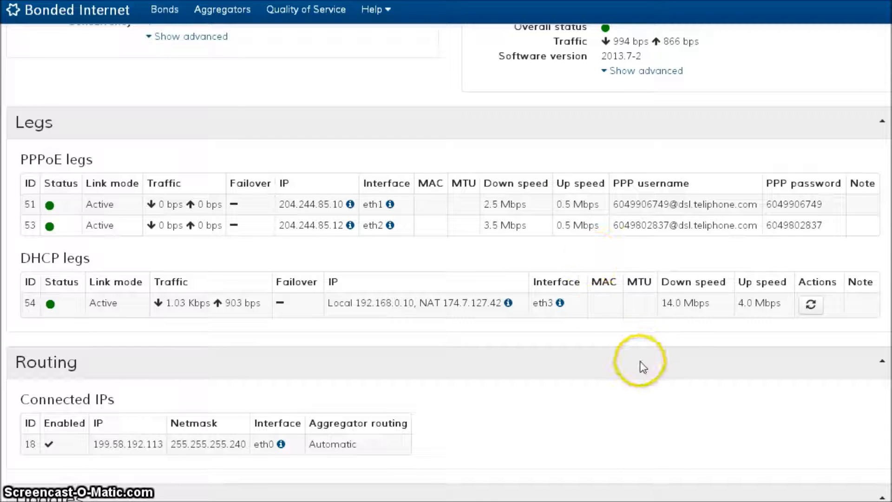
mouse_move(671, 191)
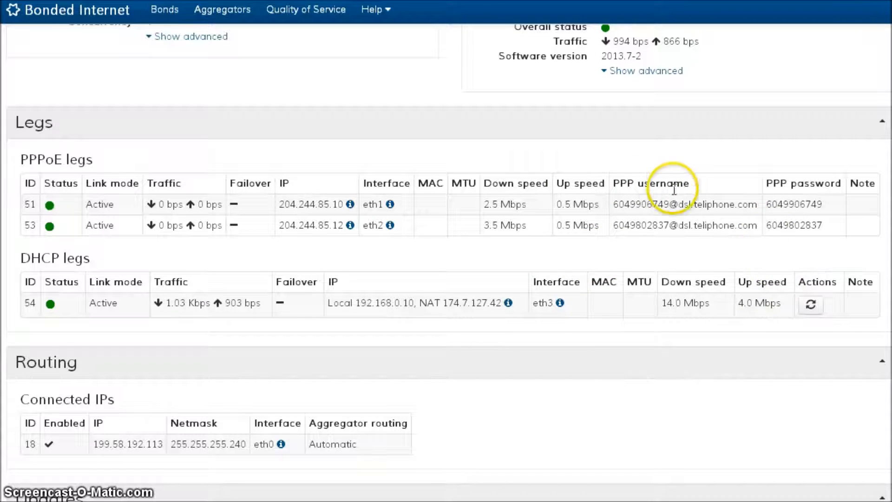
scroll(up, 3)
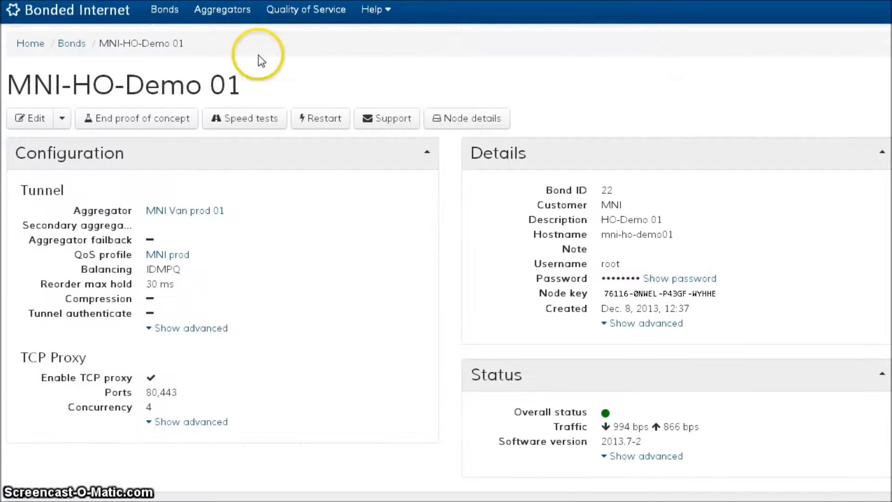
mouse_move(261, 124)
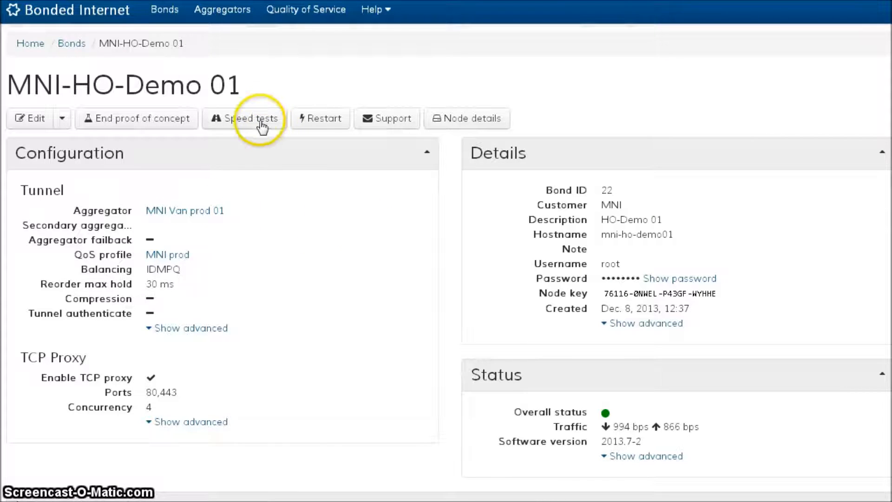
mouse_move(297, 212)
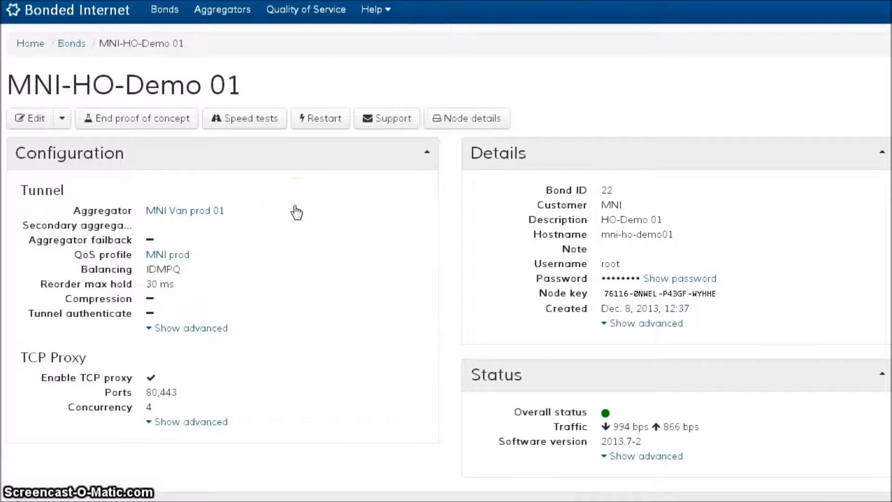
click(244, 119)
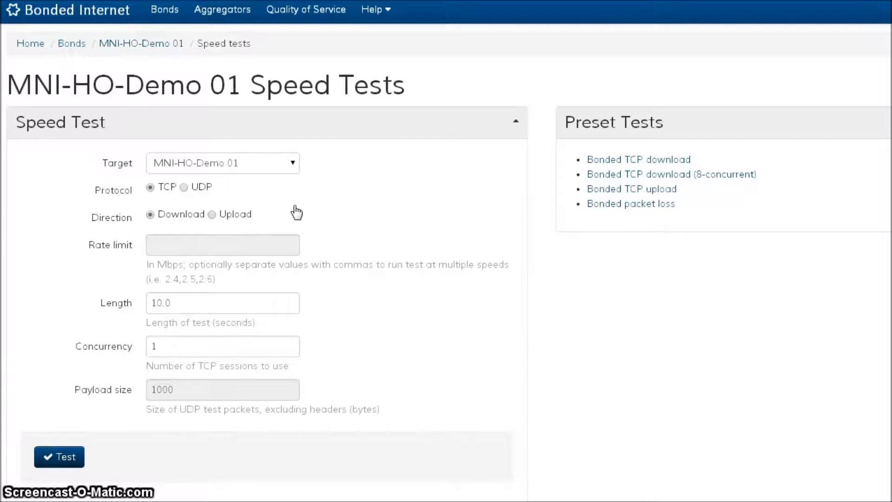
mouse_move(451, 229)
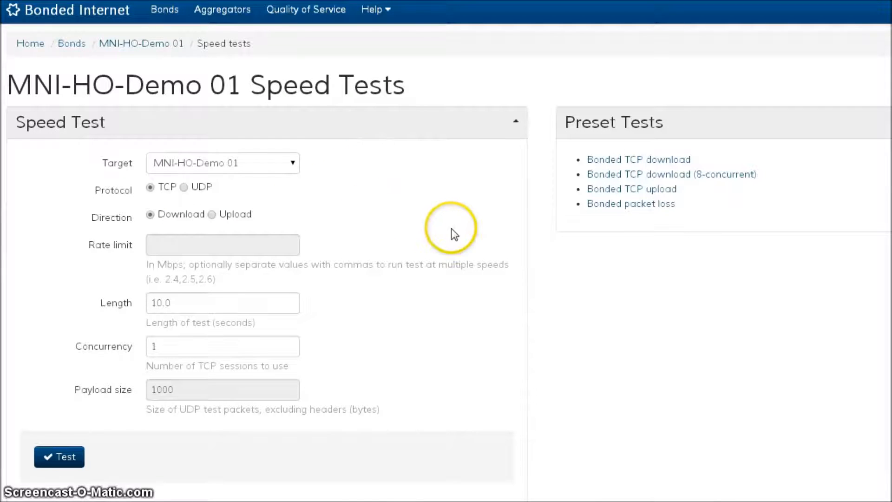
mouse_move(330, 96)
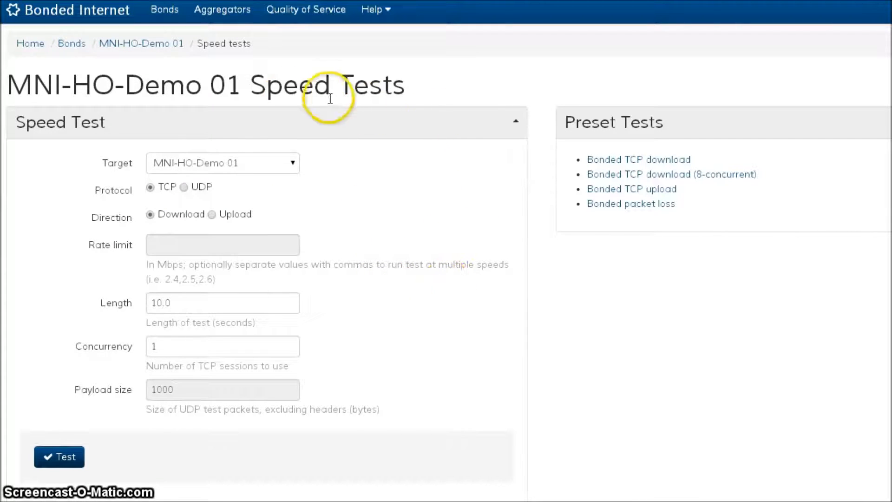
mouse_move(399, 87)
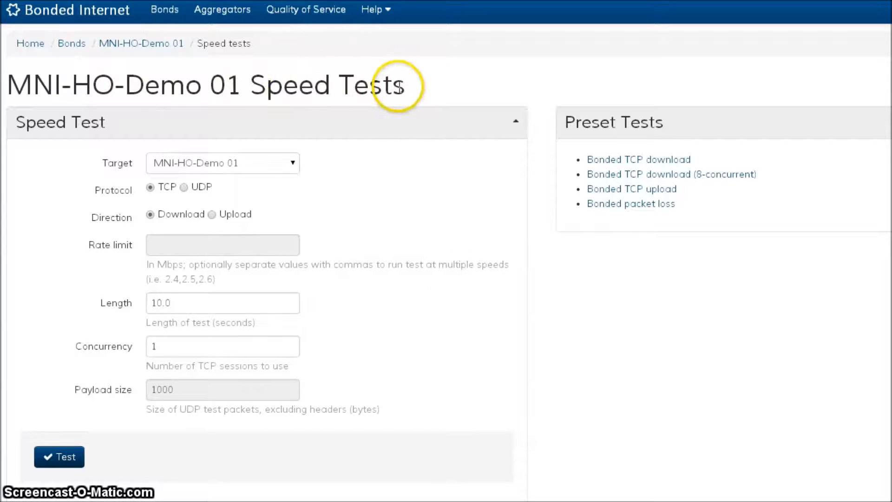
mouse_move(415, 92)
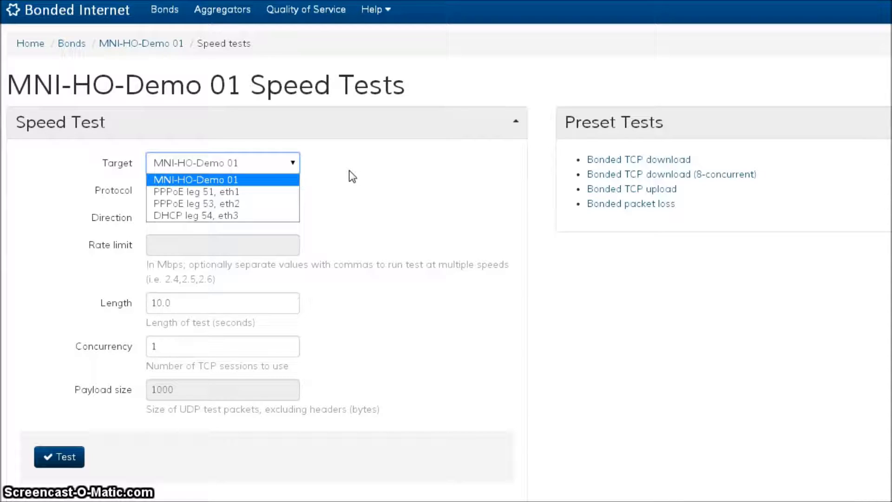
mouse_move(210, 196)
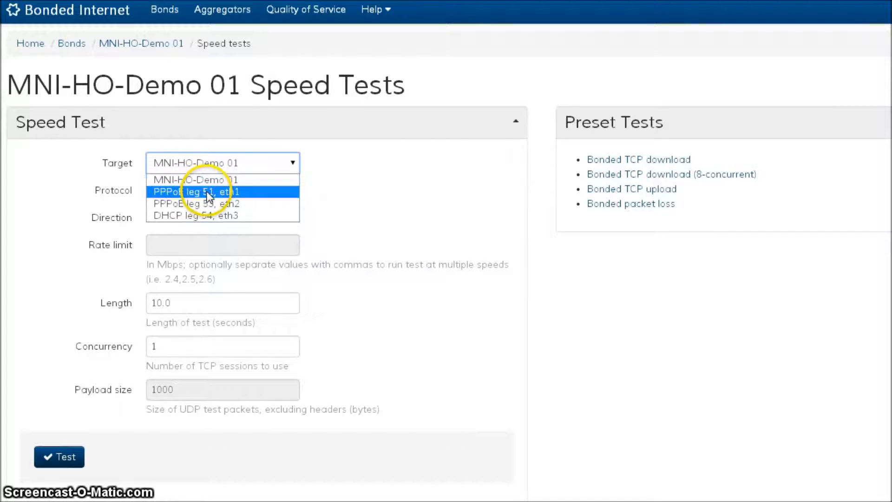
click(196, 191)
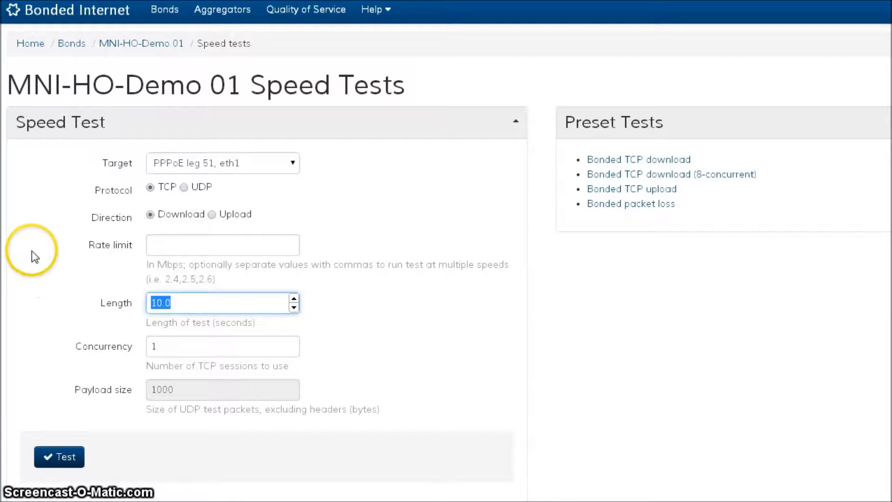
text(5)
click(223, 346)
text(4)
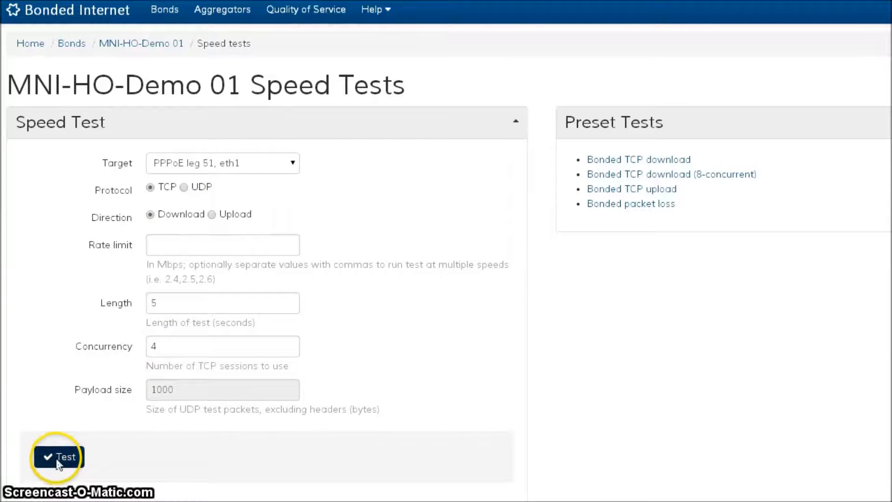
click(60, 456)
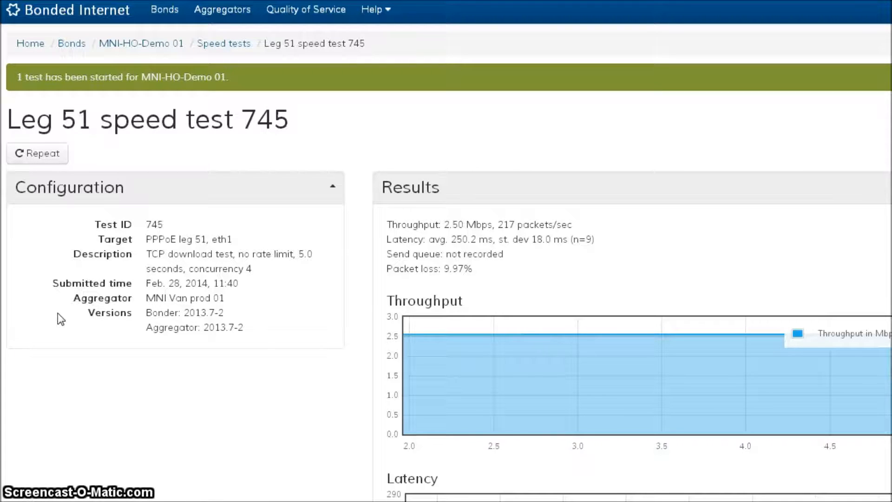
mouse_move(702, 249)
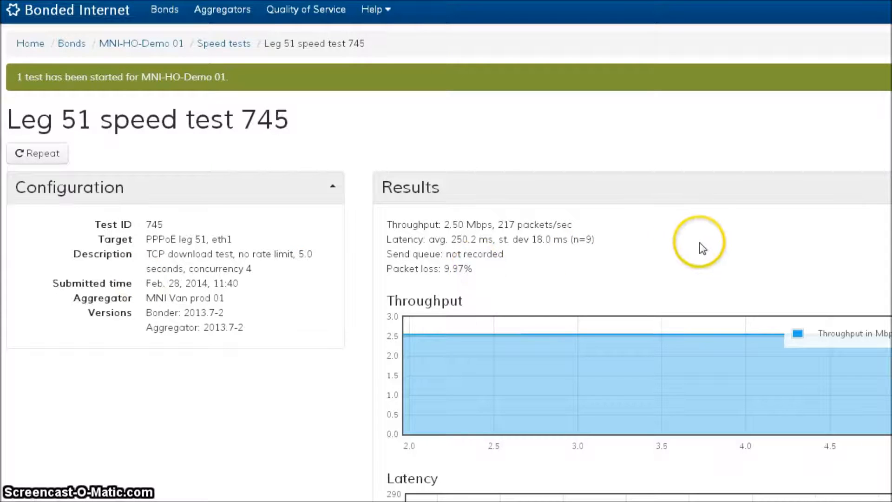
mouse_move(578, 261)
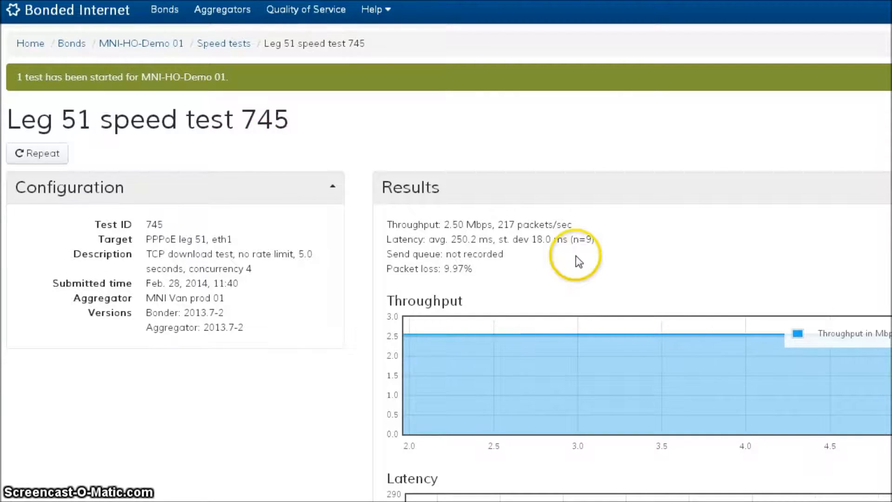
scroll(down, 3)
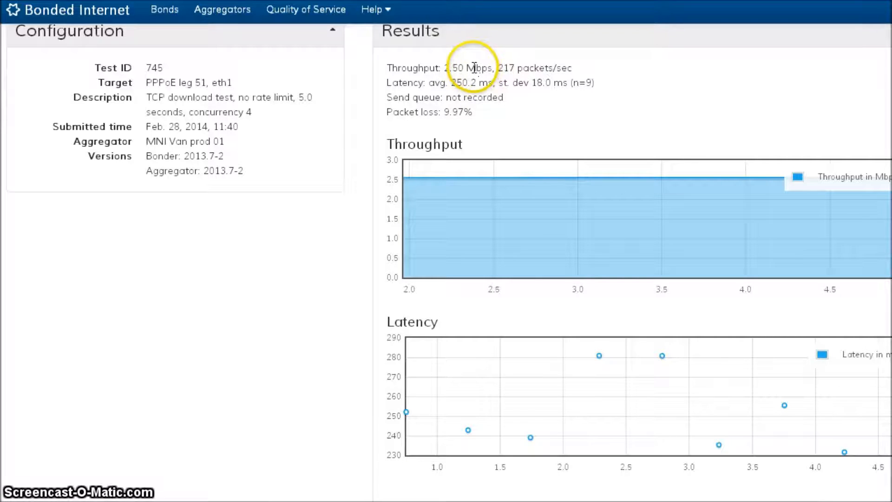
mouse_move(459, 111)
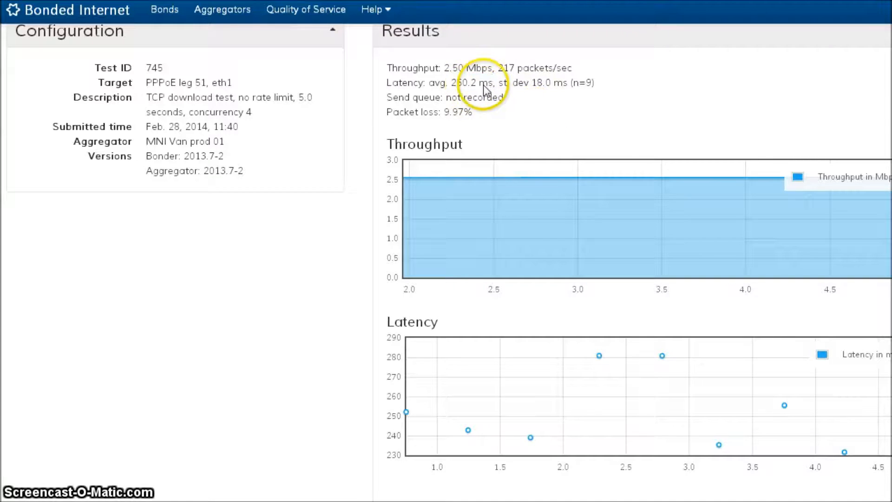
mouse_move(452, 428)
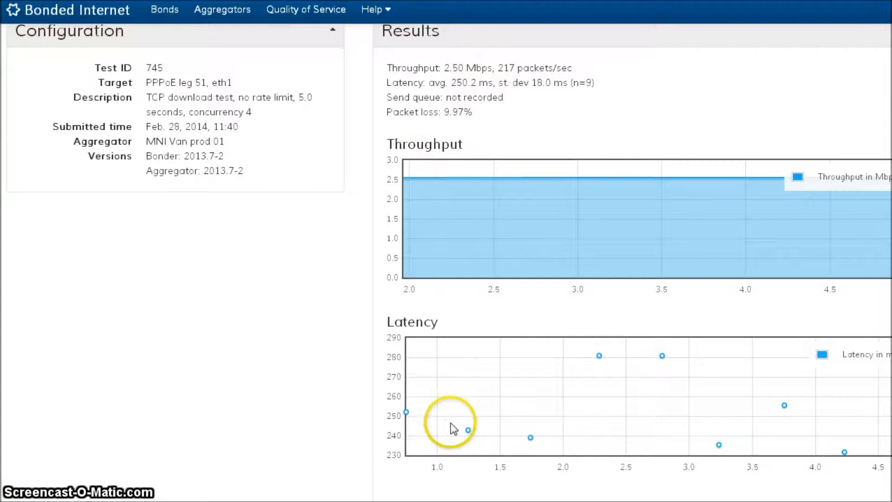
mouse_move(609, 458)
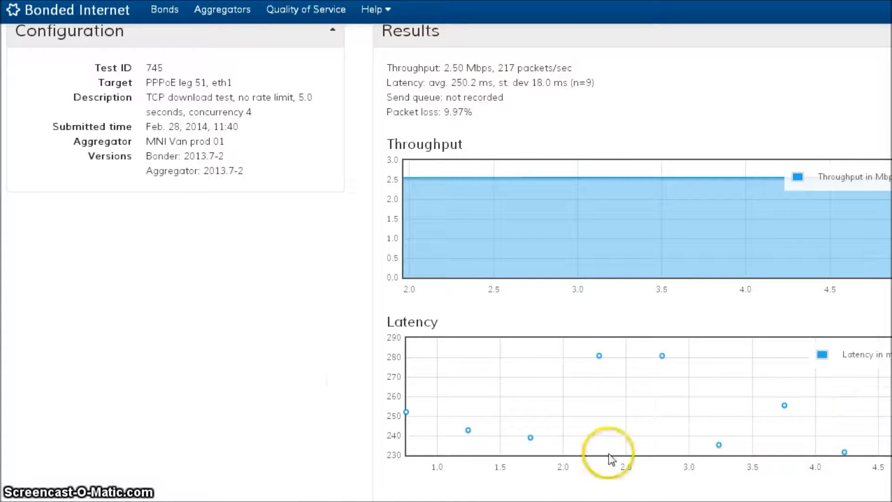
mouse_move(772, 406)
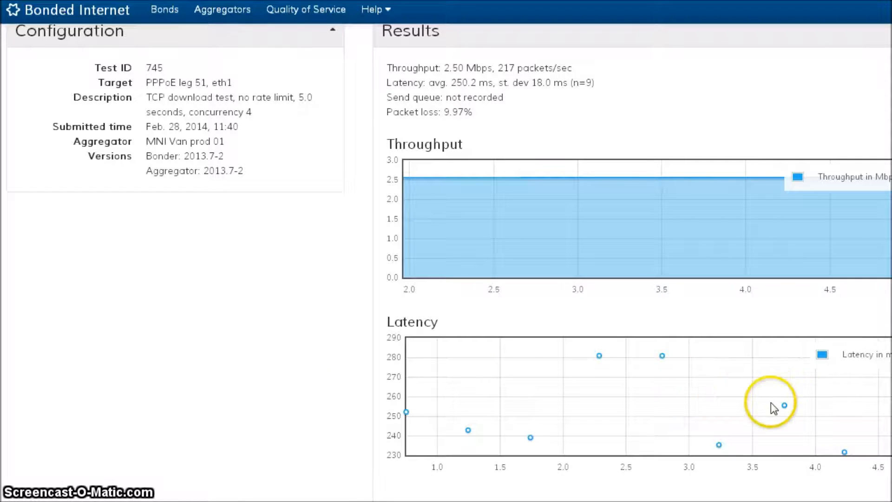
mouse_move(436, 82)
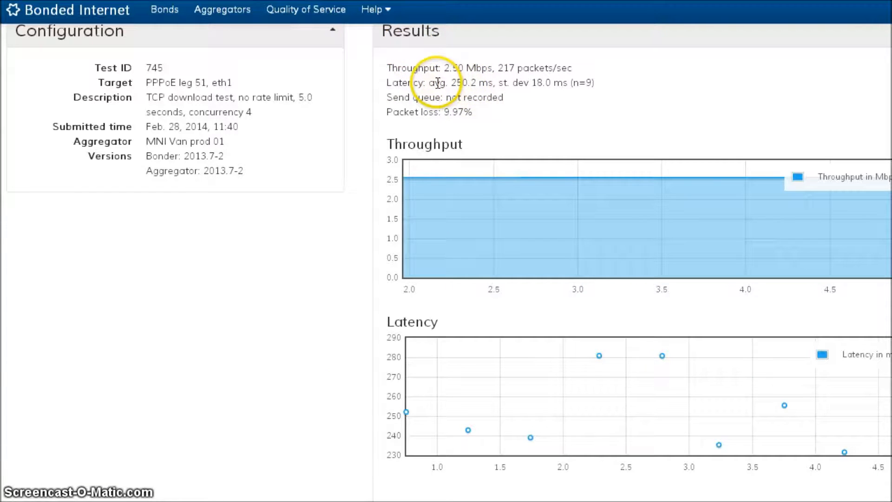
mouse_move(488, 81)
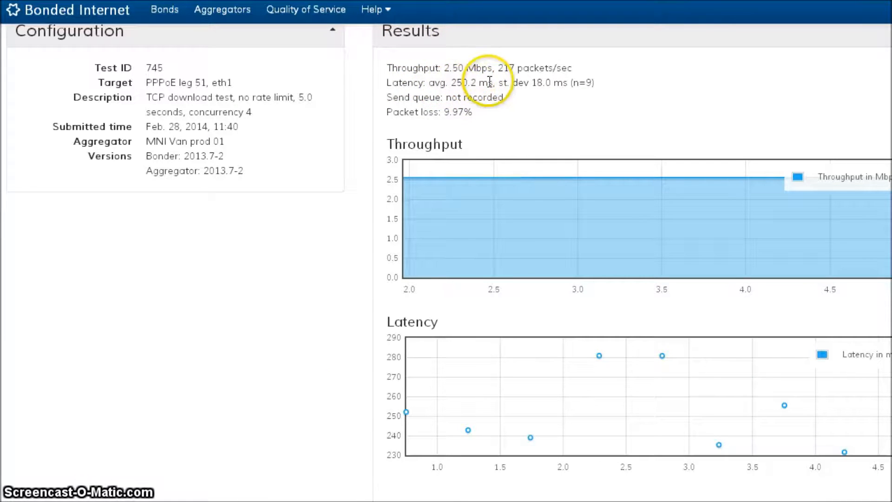
scroll(up, 3)
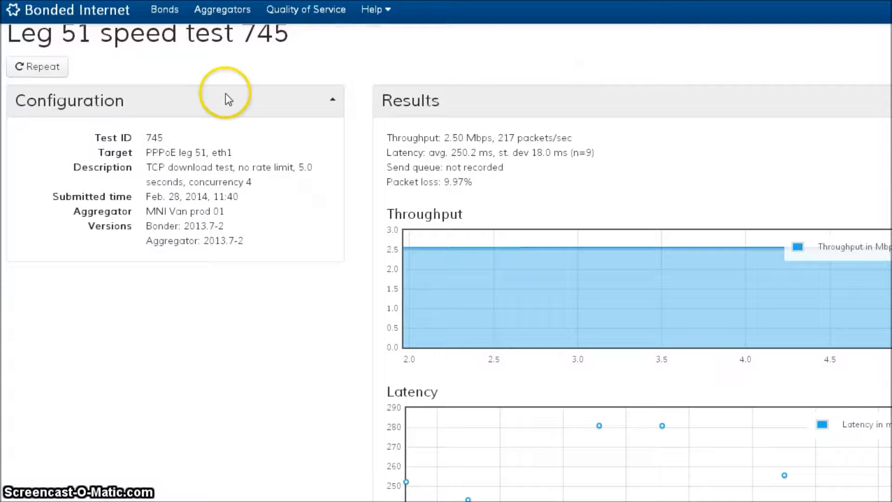
mouse_move(465, 165)
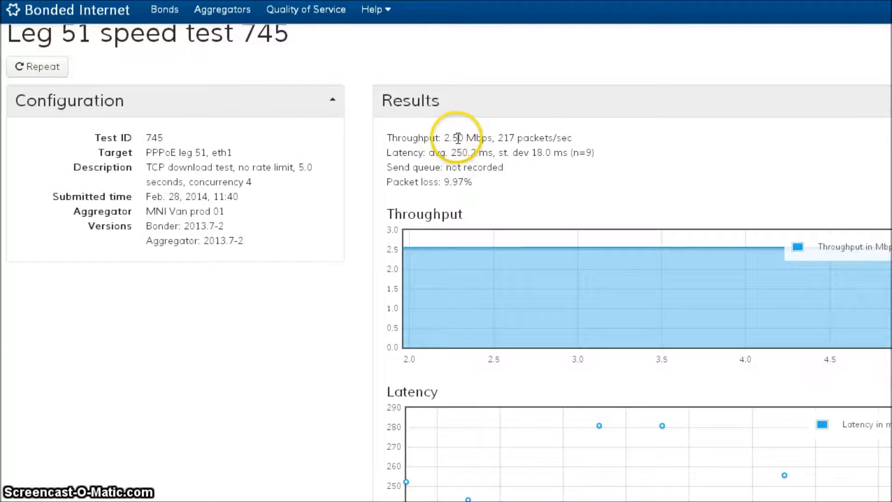
mouse_move(546, 177)
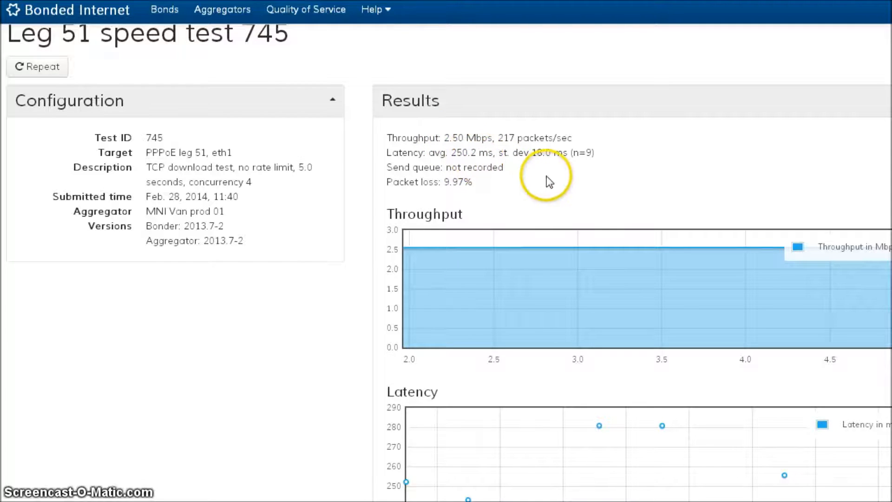
mouse_move(566, 173)
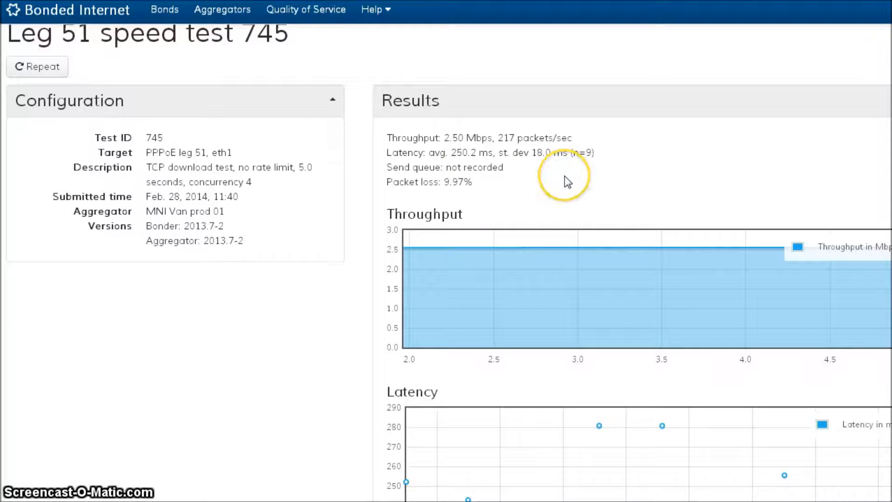
mouse_move(522, 196)
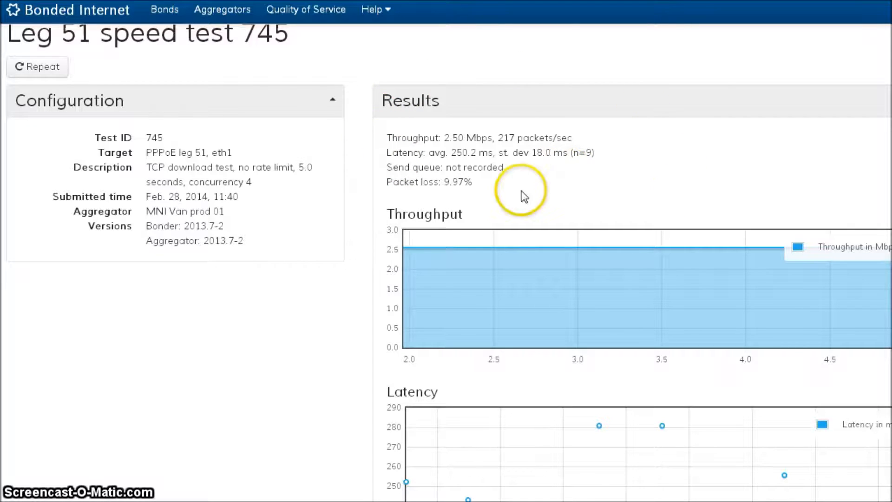
mouse_move(290, 78)
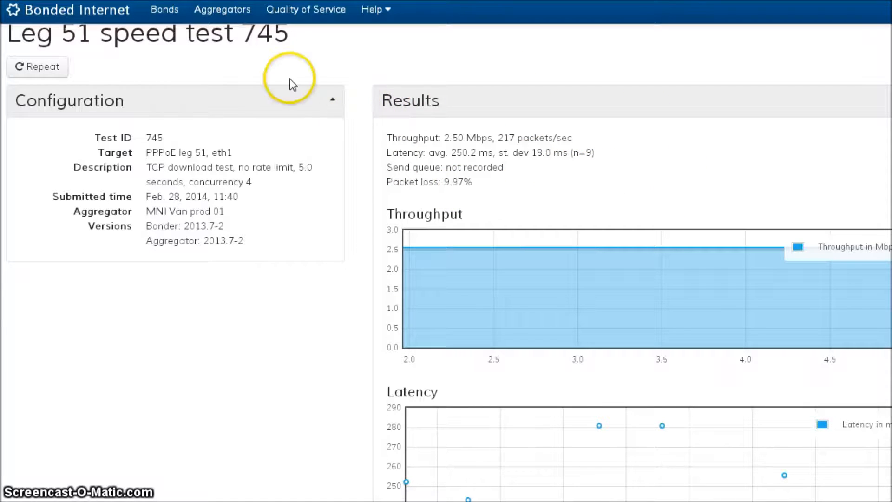
mouse_move(256, 334)
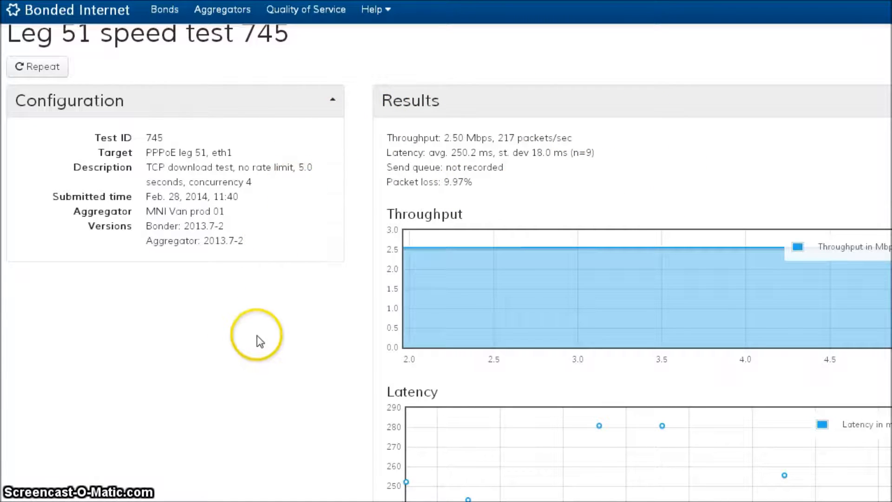
mouse_move(211, 354)
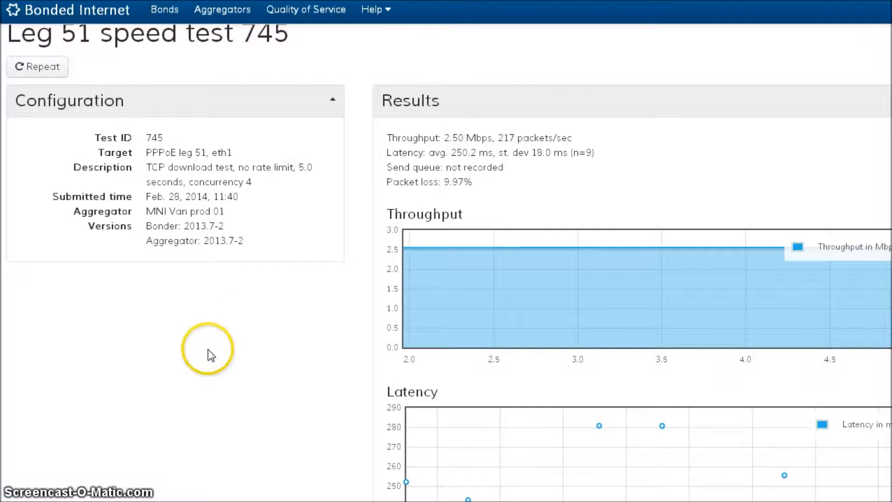
mouse_move(200, 359)
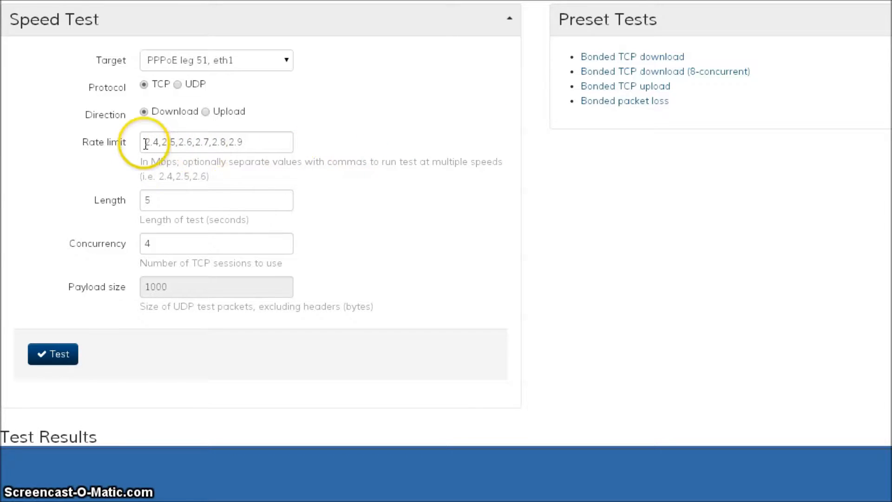
mouse_move(228, 142)
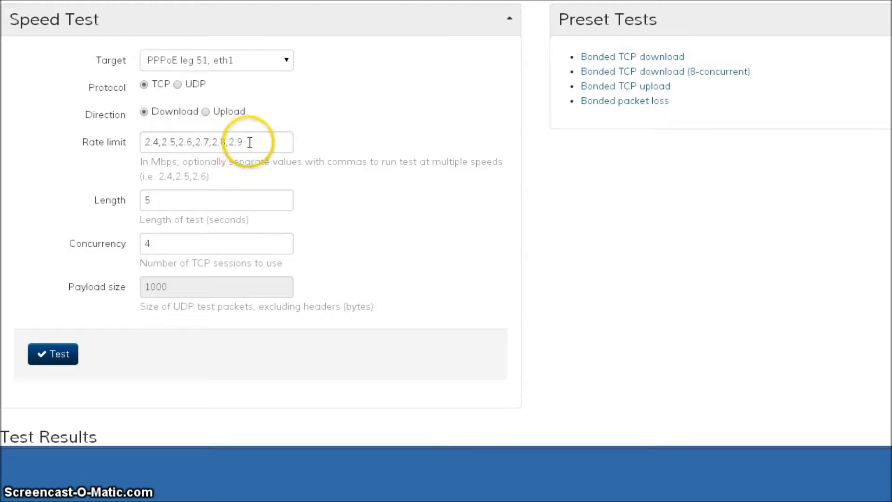
mouse_move(464, 222)
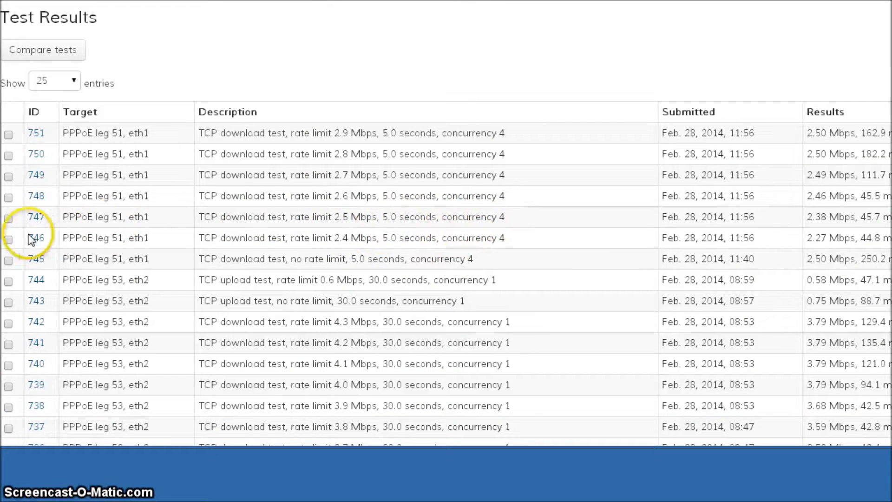
Tick the Test Results checkboxes for rate-limited leg 51 tests 746–751.
click(8, 239)
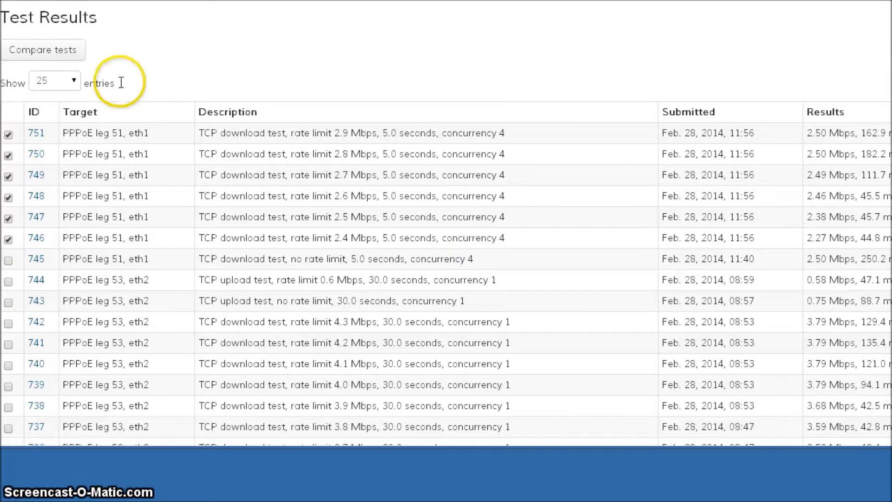
Run Compare tests on the six checked tests, plotting against rate limits 2.4–2.9.
click(43, 50)
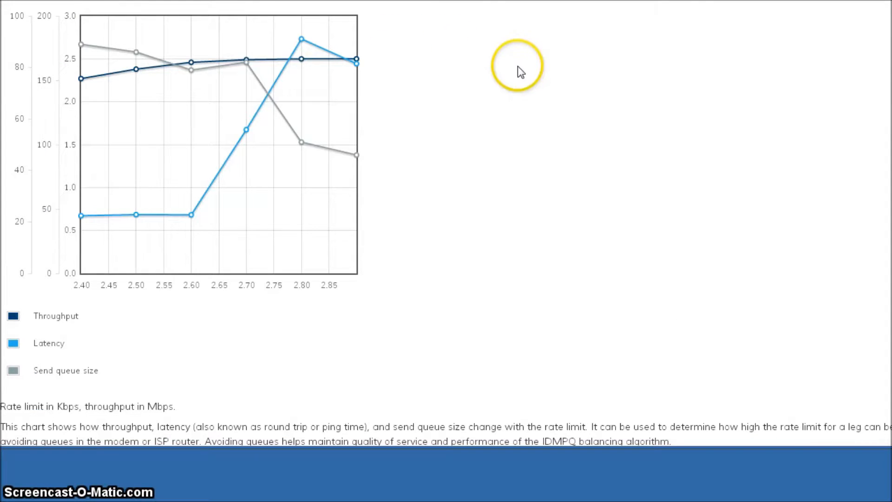
mouse_move(540, 283)
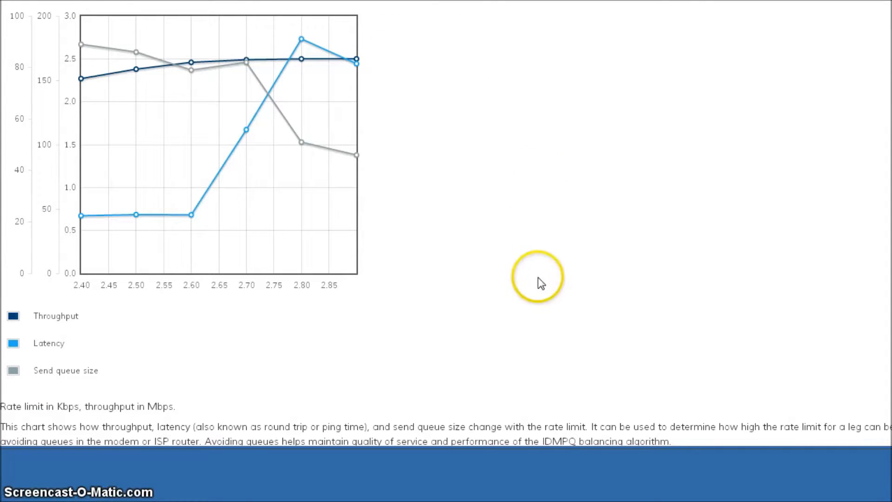
mouse_move(83, 293)
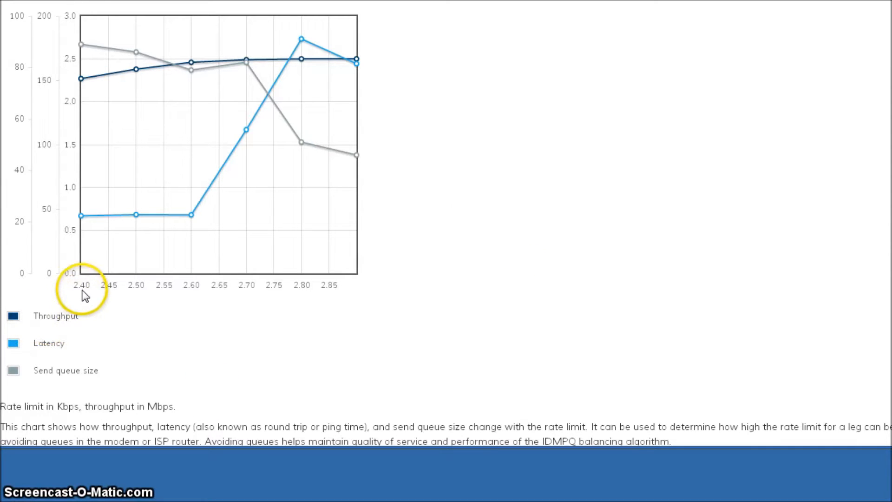
mouse_move(91, 224)
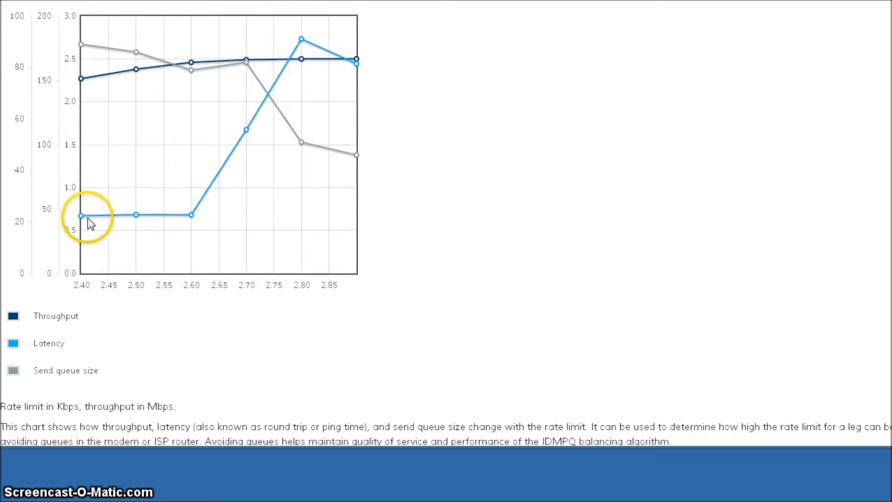
mouse_move(193, 223)
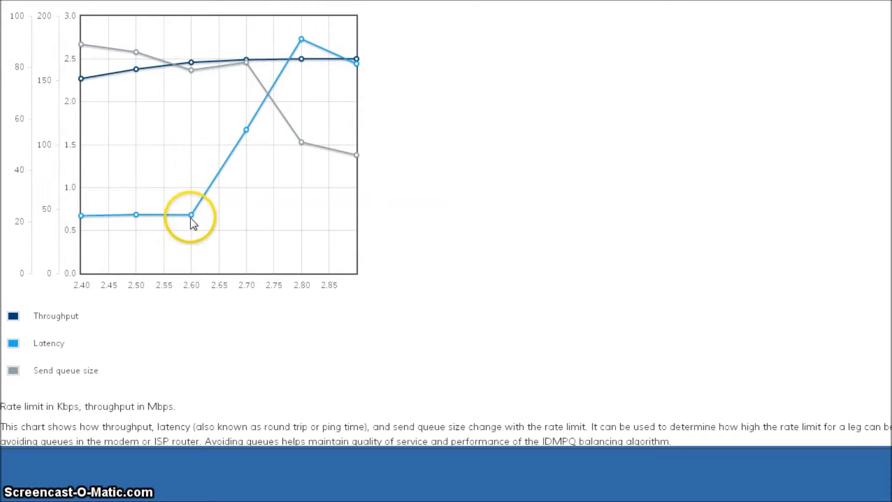
mouse_move(256, 124)
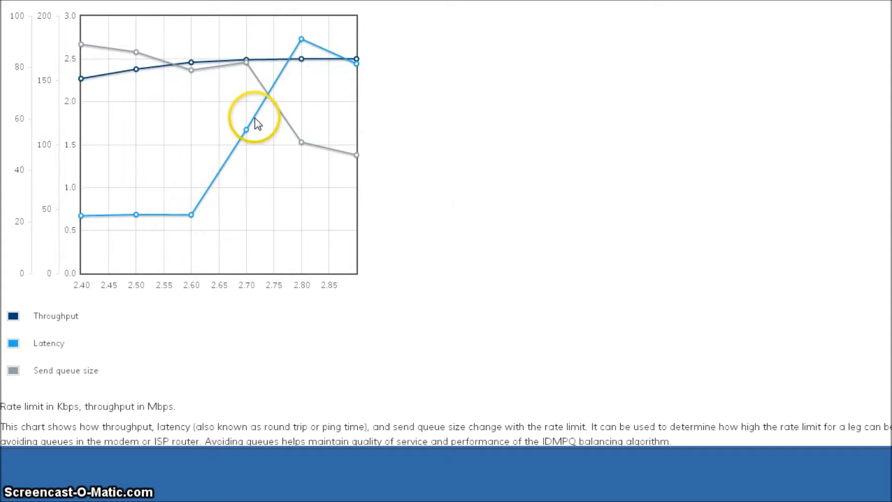
mouse_move(239, 218)
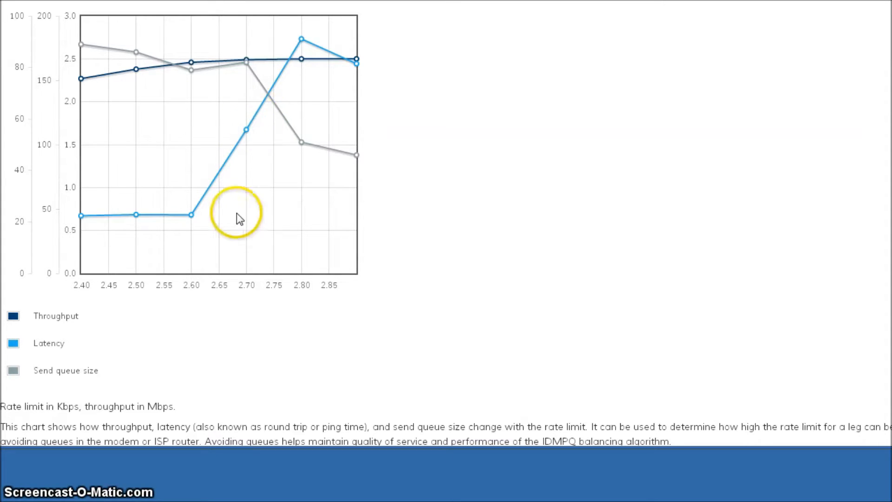
mouse_move(232, 158)
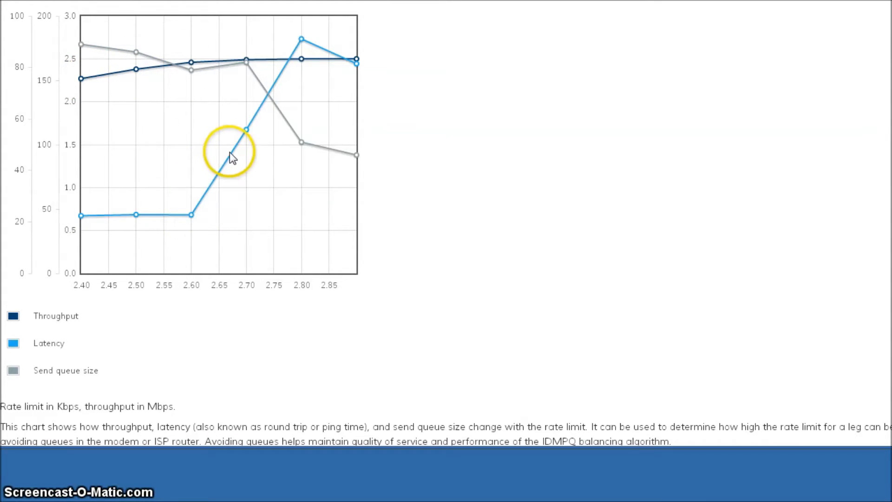
mouse_move(193, 336)
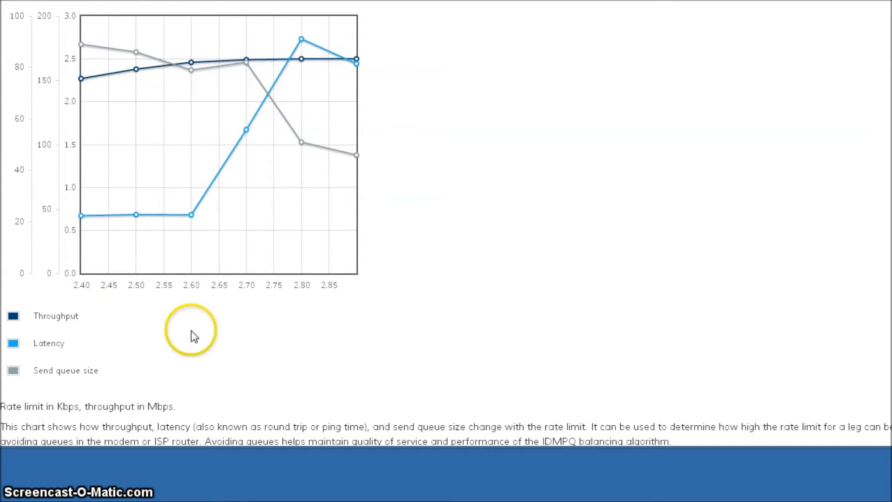
mouse_move(432, 170)
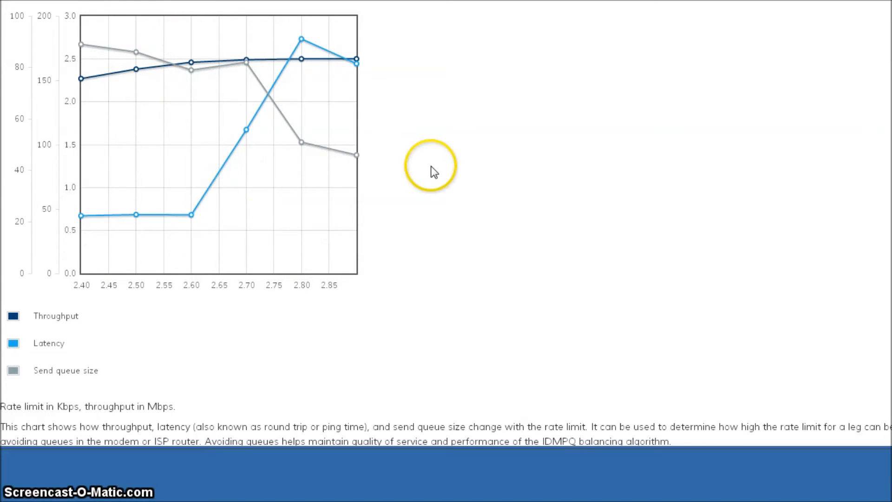
mouse_move(478, 169)
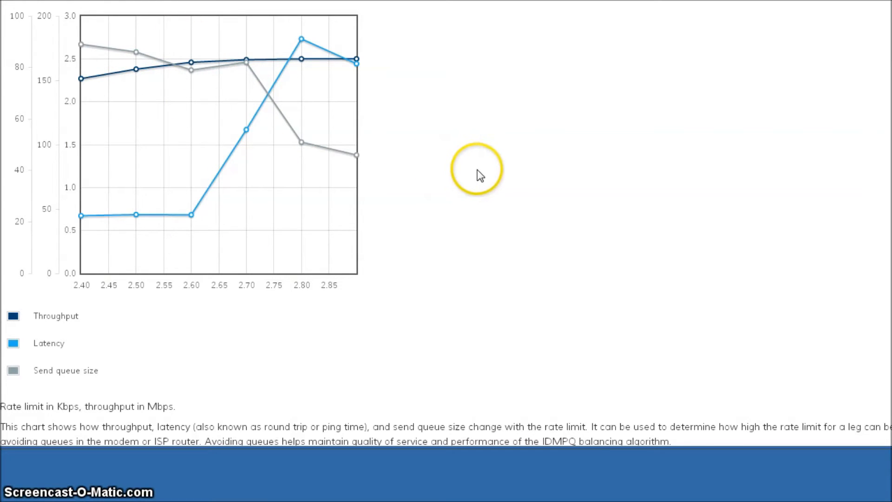